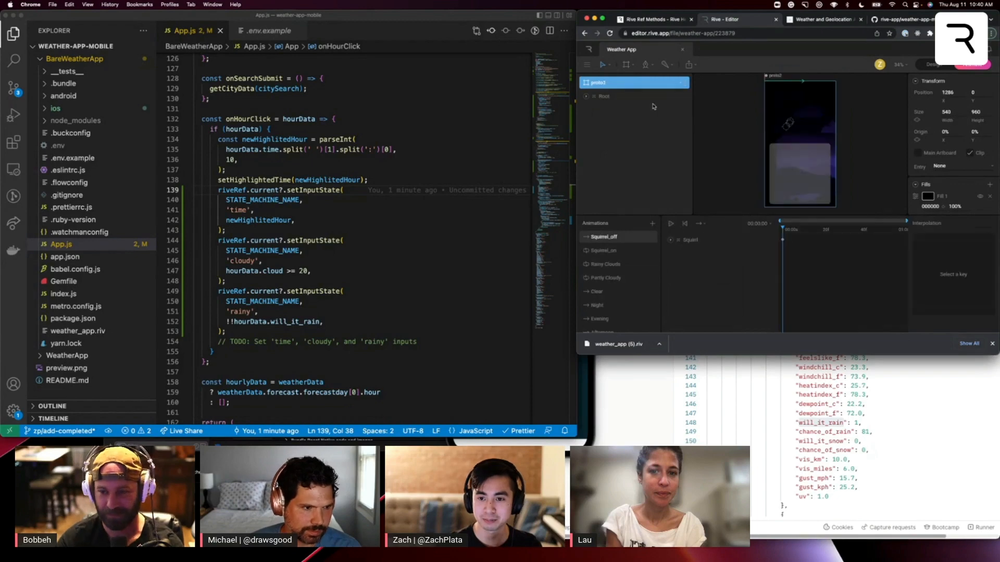
mouse_move(824, 123)
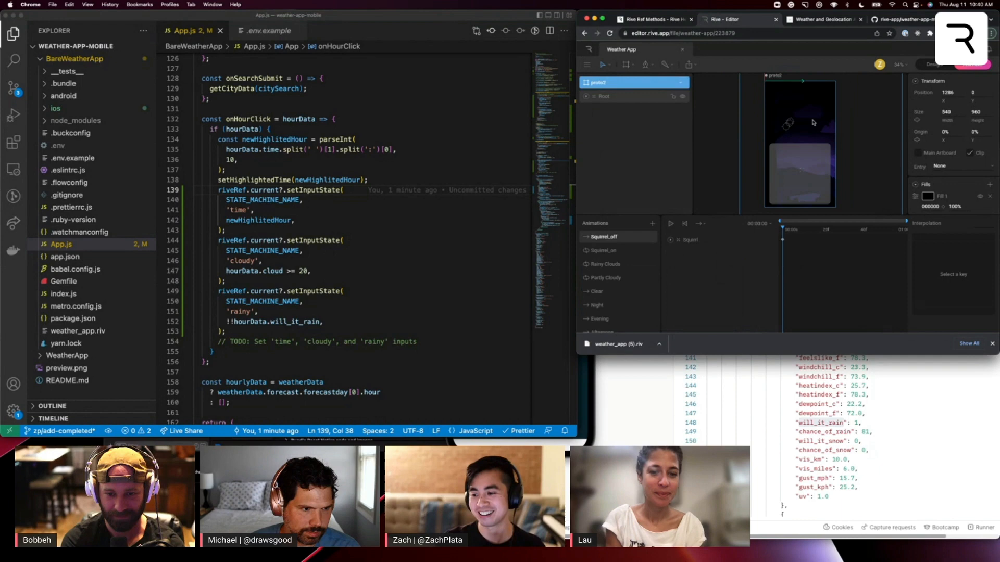
mouse_move(784, 161)
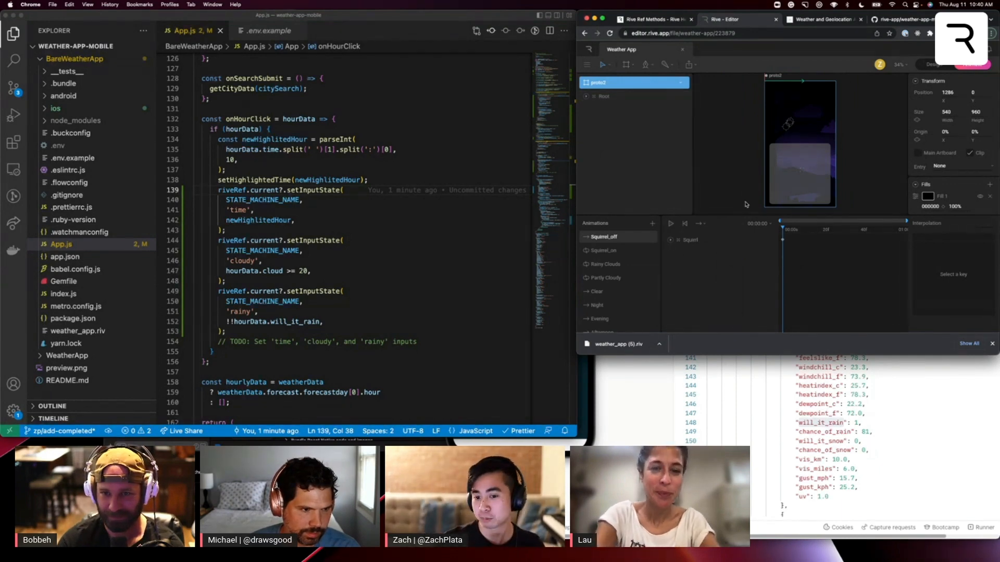
scroll("down", 3)
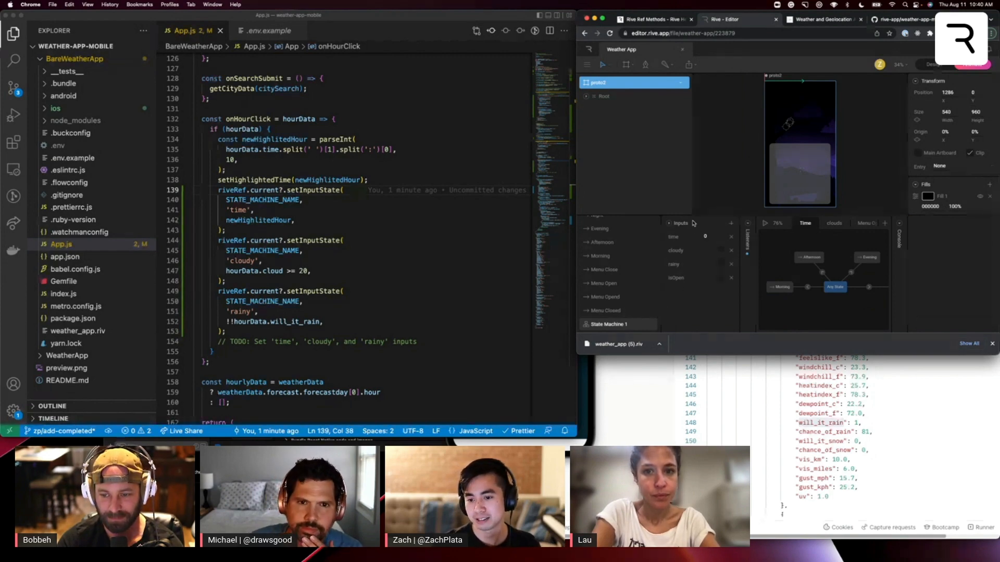
mouse_move(843, 307)
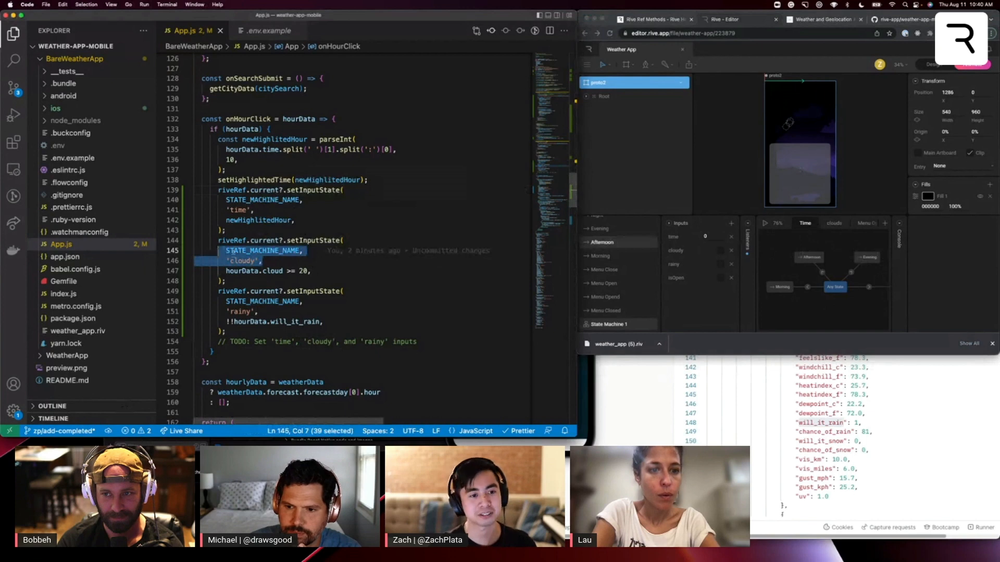
scroll("down", 3)
type("artboardName=\"proto2\"")
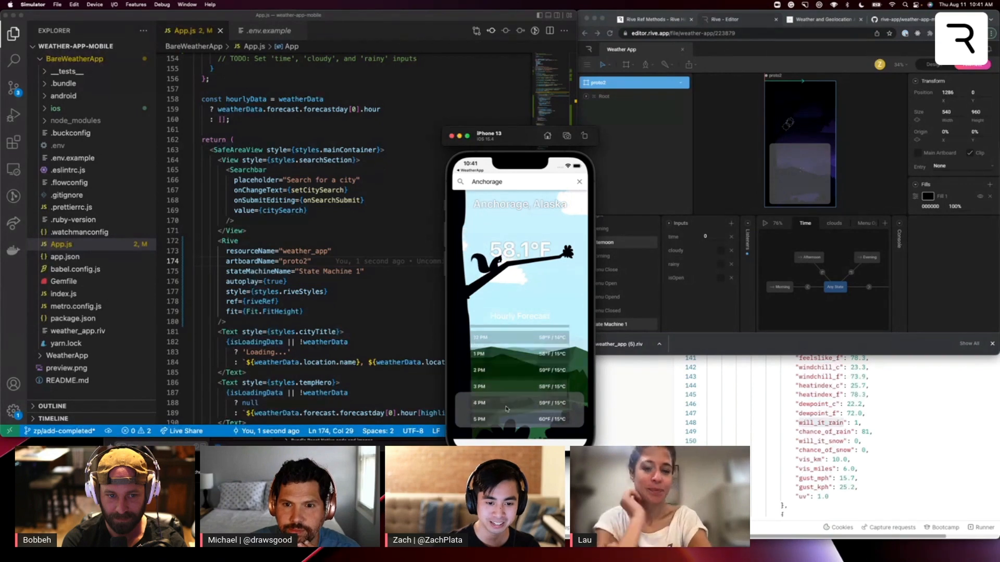
scroll("down", 3)
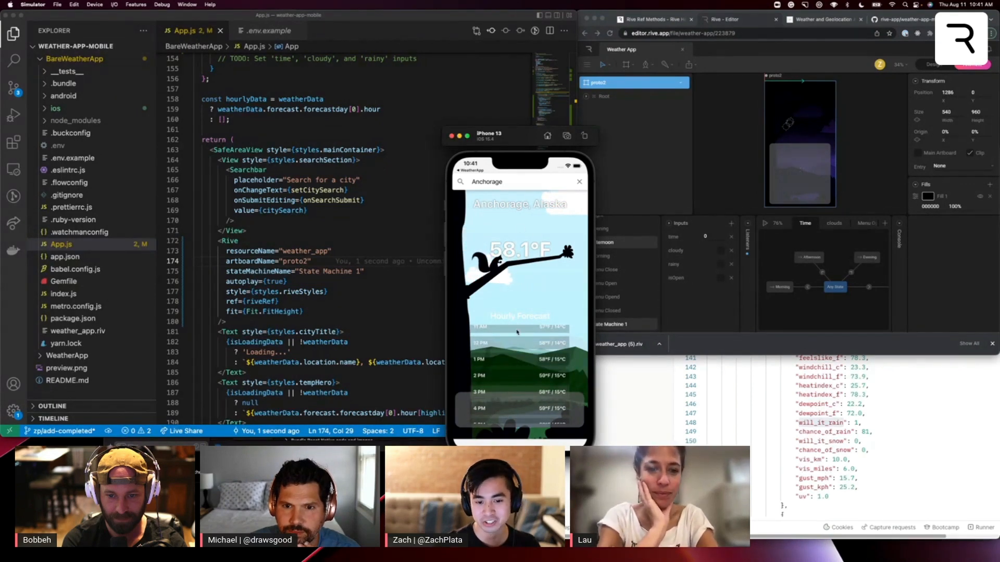
scroll("down", 3)
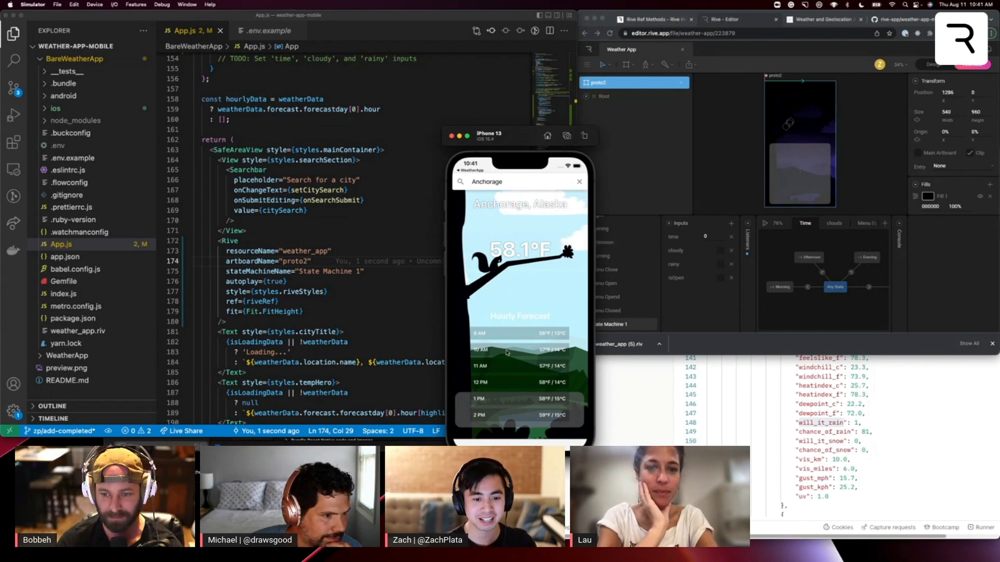
scroll("down", 3)
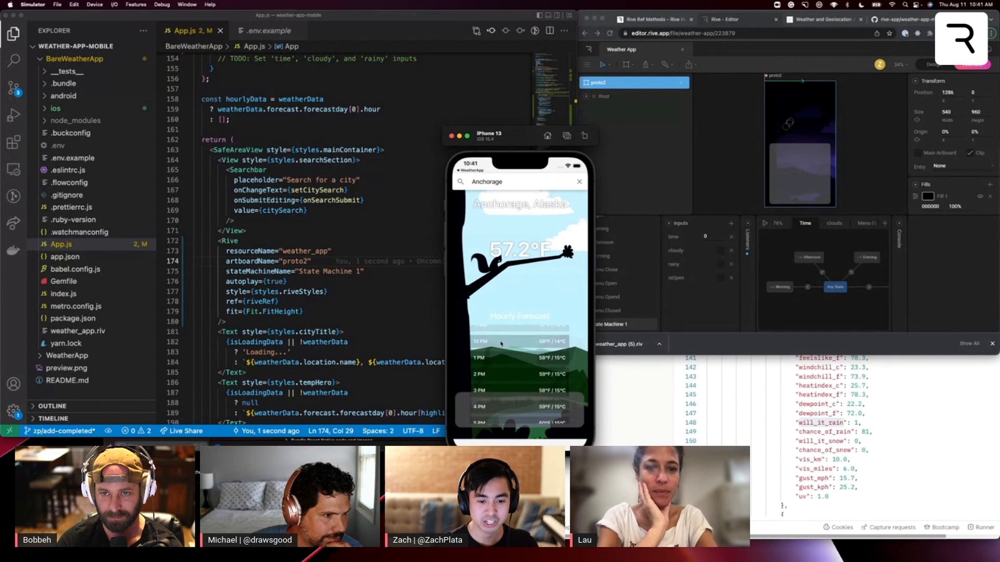
scroll("down", 3)
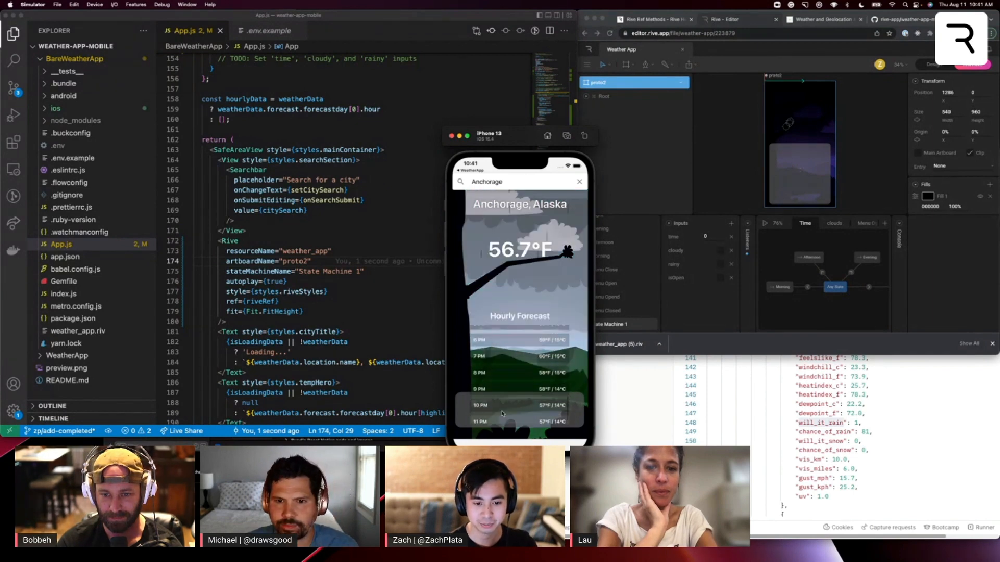
scroll("up", 3)
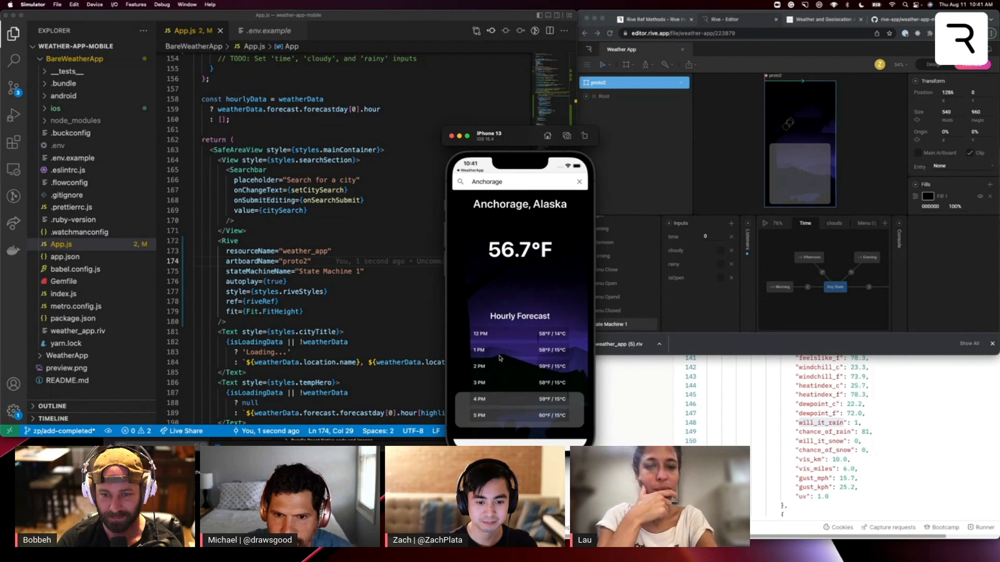